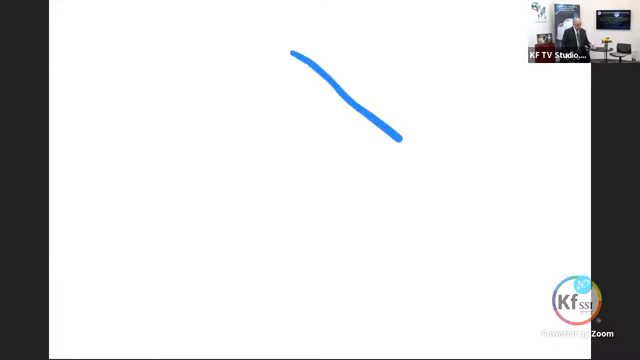
Step: Draw a long blue diagonal line with a red line parallel above it
{"action": "left_click_drag", "start_coordinate": [390, 135], "coordinate": [460, 175]}
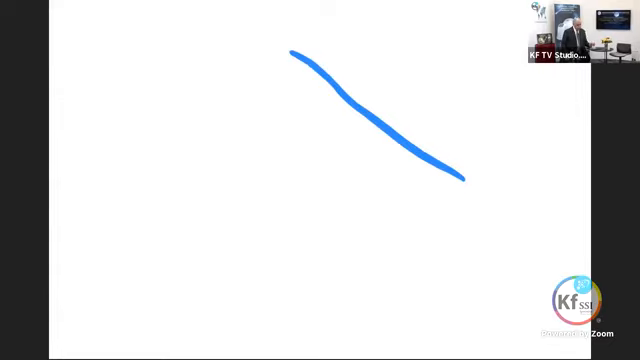
{"action": "left_click_drag", "start_coordinate": [218, 107], "coordinate": [353, 206]}
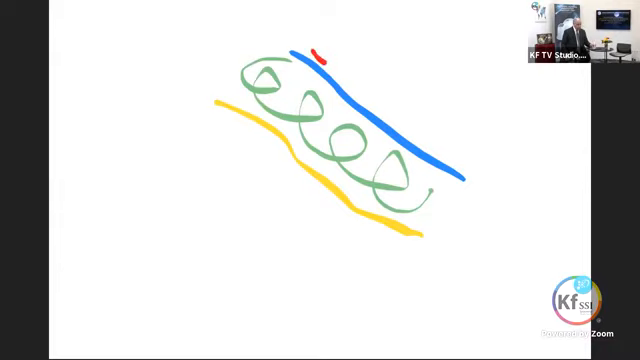
{"action": "left_click_drag", "start_coordinate": [318, 55], "coordinate": [370, 85]}
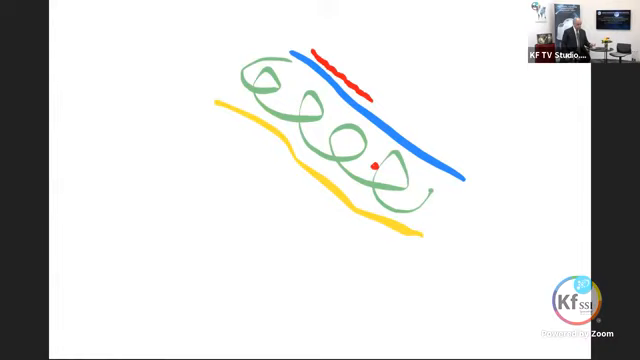
{"action": "left_click_drag", "start_coordinate": [370, 90], "coordinate": [460, 150]}
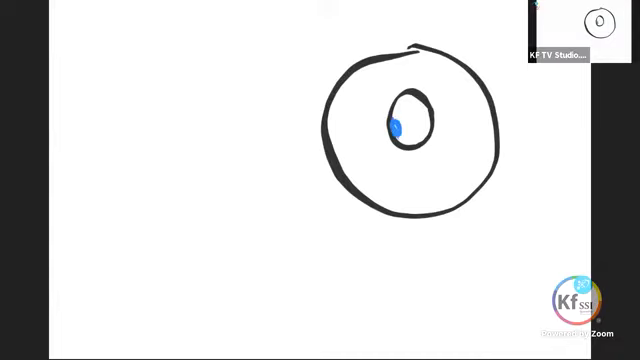
Step: Enlarge the blue center dot and draw a yellow arrow pointing into it
{"action": "left_click_drag", "start_coordinate": [398, 125], "coordinate": [402, 100]}
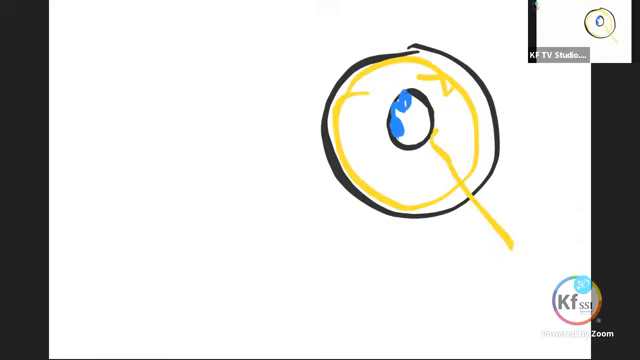
{"action": "left_click_drag", "start_coordinate": [388, 123], "coordinate": [270, 118]}
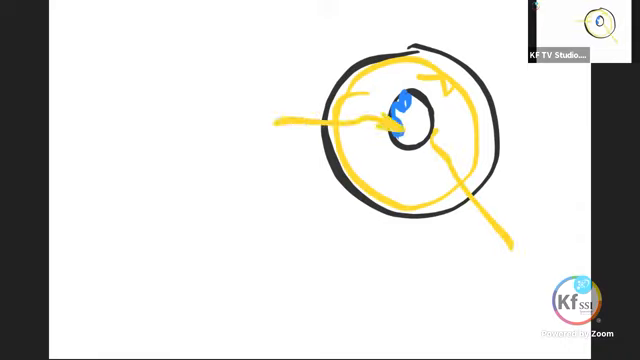